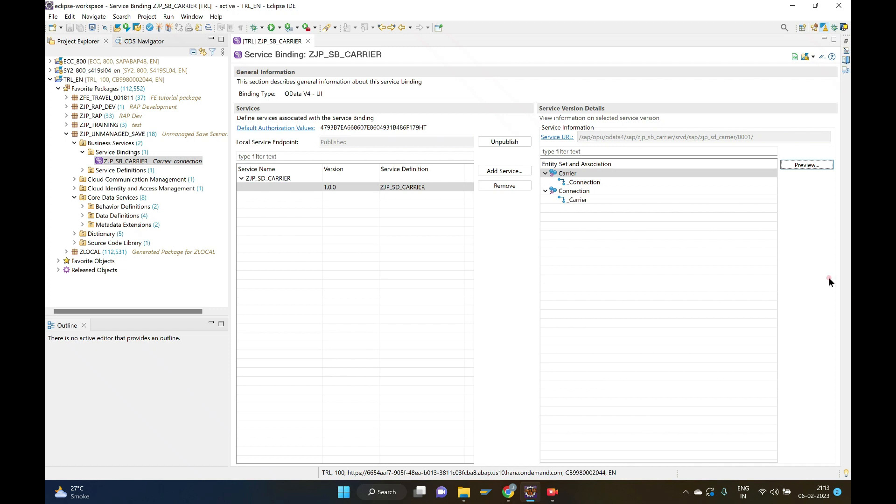
Step: Preview the carrier service and load the list showing American Airlines (AA, USD)
{"action": "left_click", "coordinate": [125, 161]}
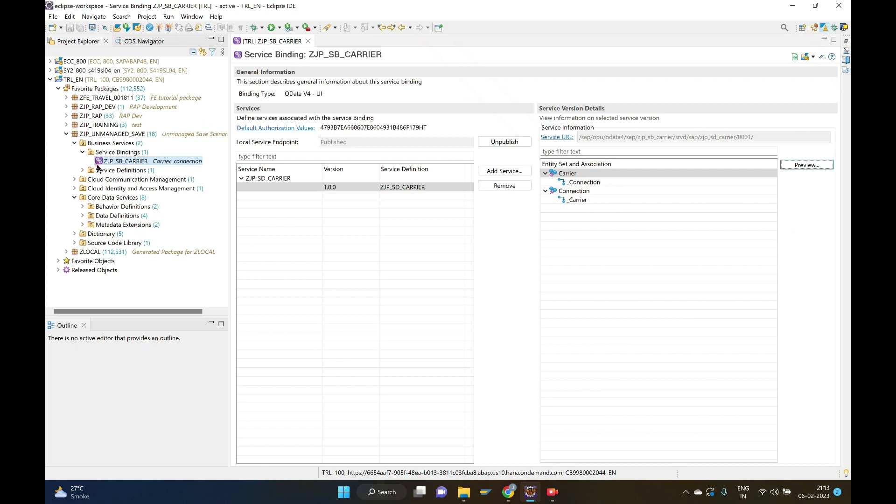
{"action": "mouse_move", "coordinate": [120, 166]}
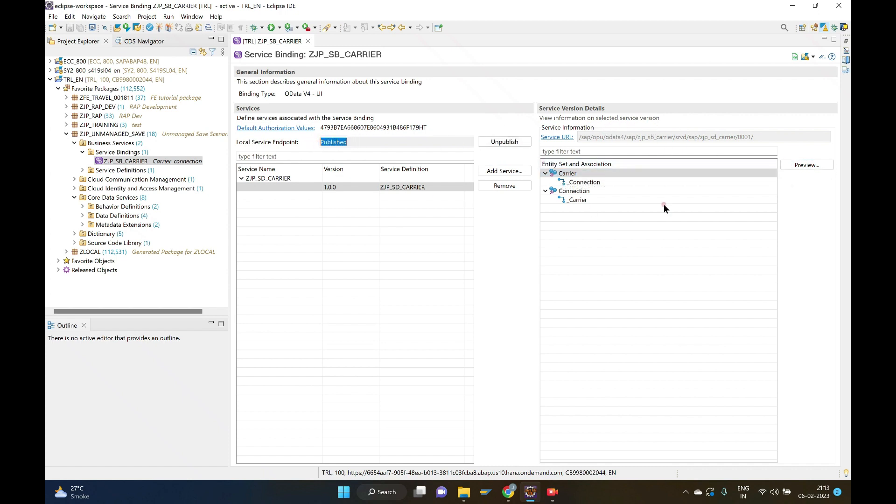
{"action": "left_click", "coordinate": [567, 173]}
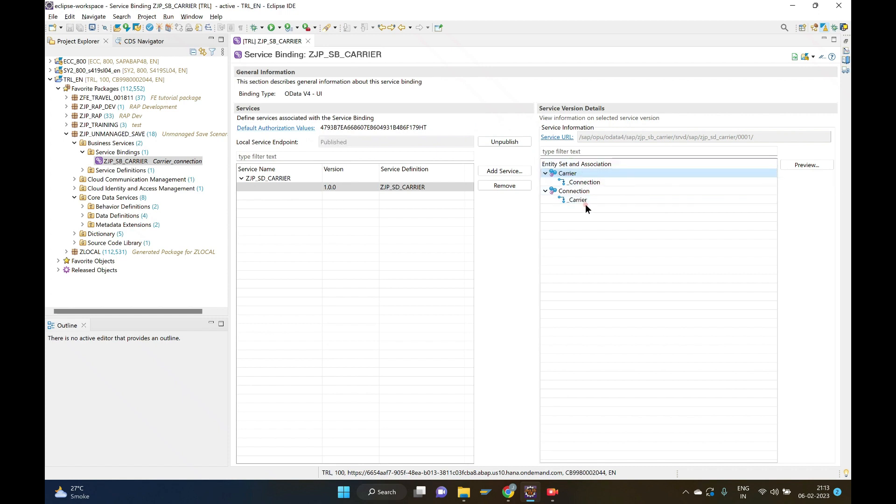
{"action": "mouse_move", "coordinate": [580, 175]}
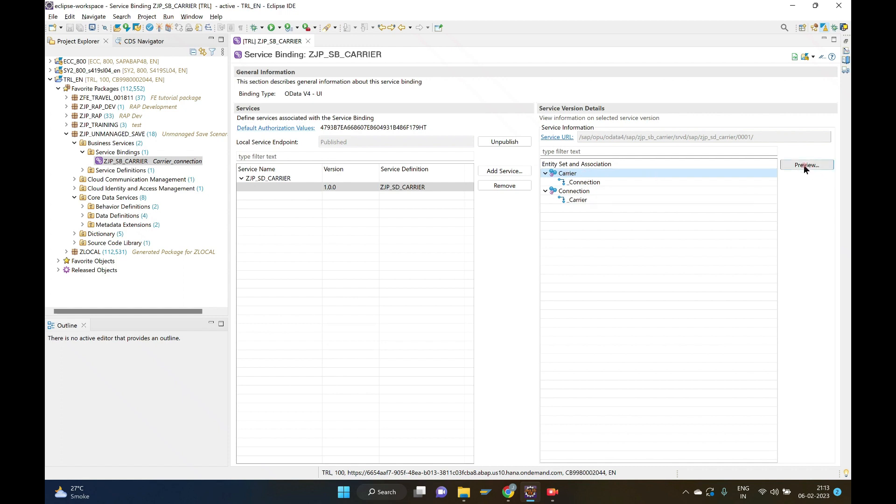
{"action": "left_click", "coordinate": [805, 165]}
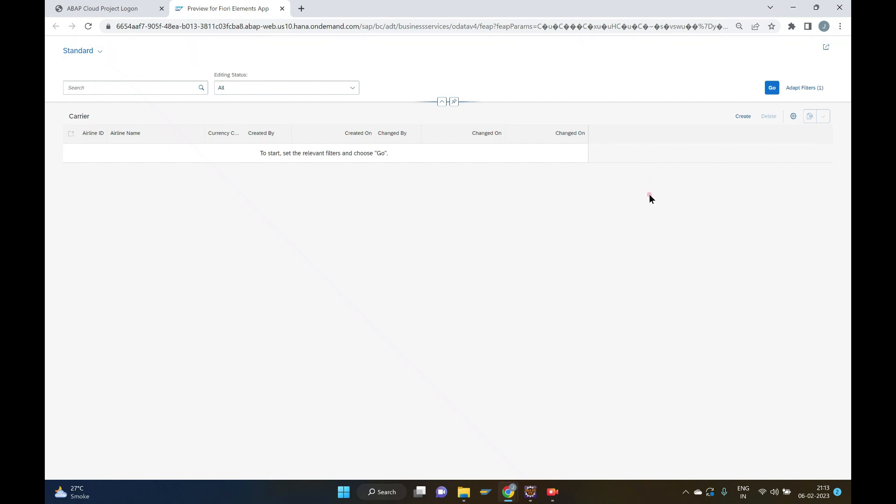
{"action": "mouse_move", "coordinate": [556, 183]}
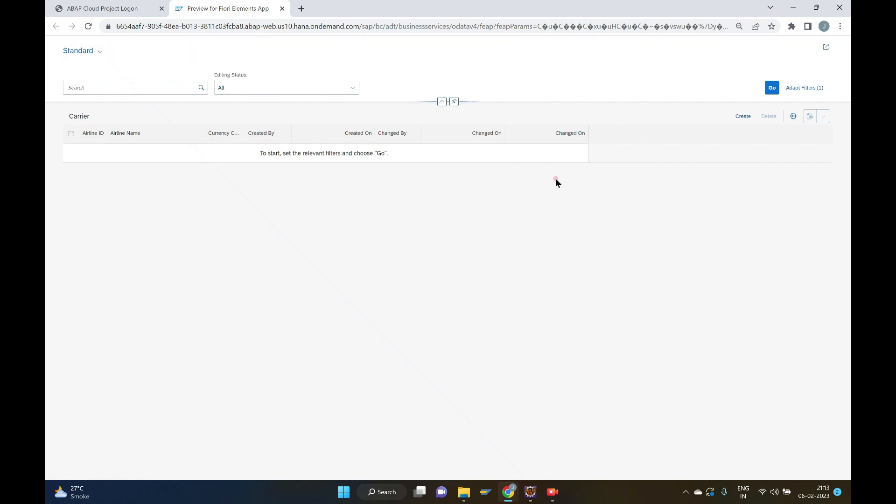
{"action": "mouse_move", "coordinate": [659, 95]}
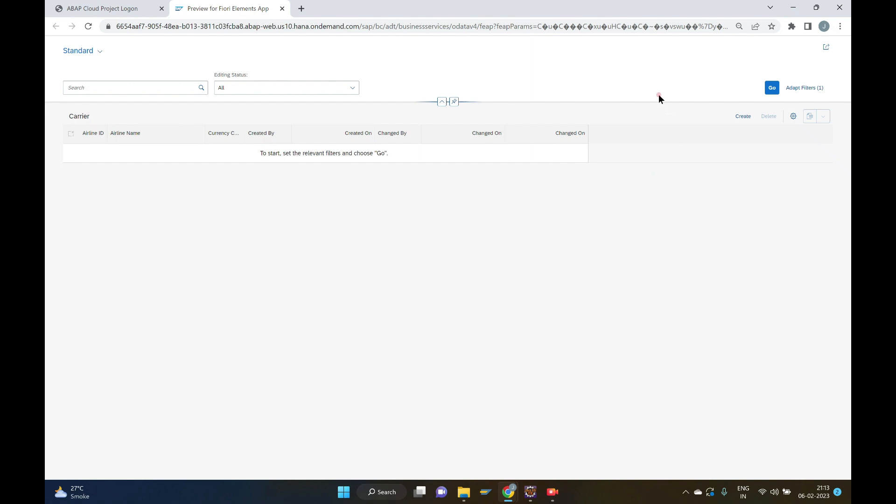
{"action": "left_click", "coordinate": [771, 87]}
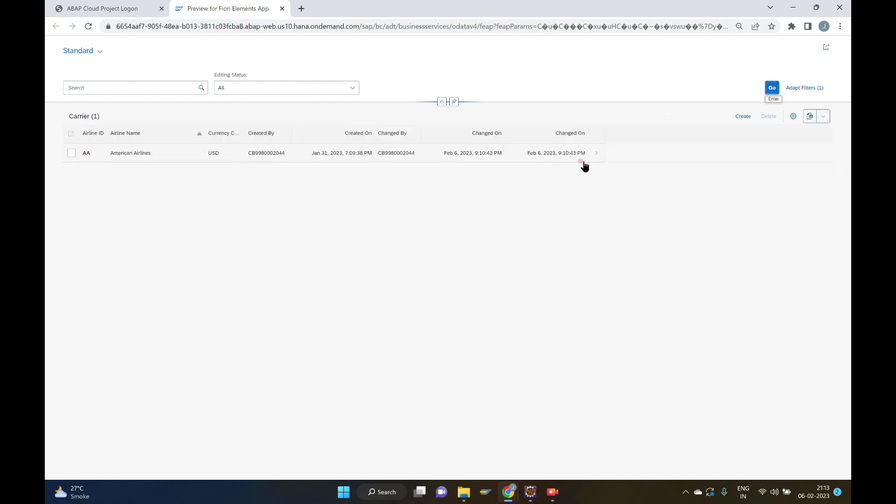
{"action": "mouse_move", "coordinate": [90, 160]}
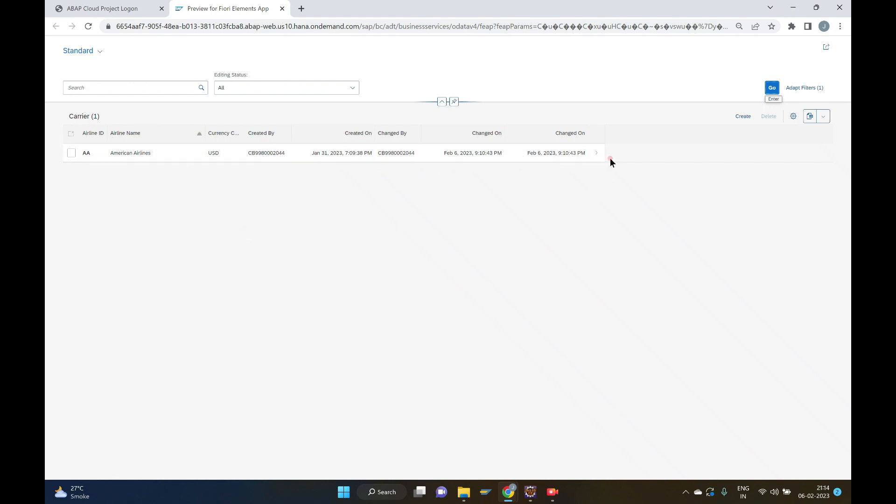
{"action": "mouse_move", "coordinate": [224, 198]}
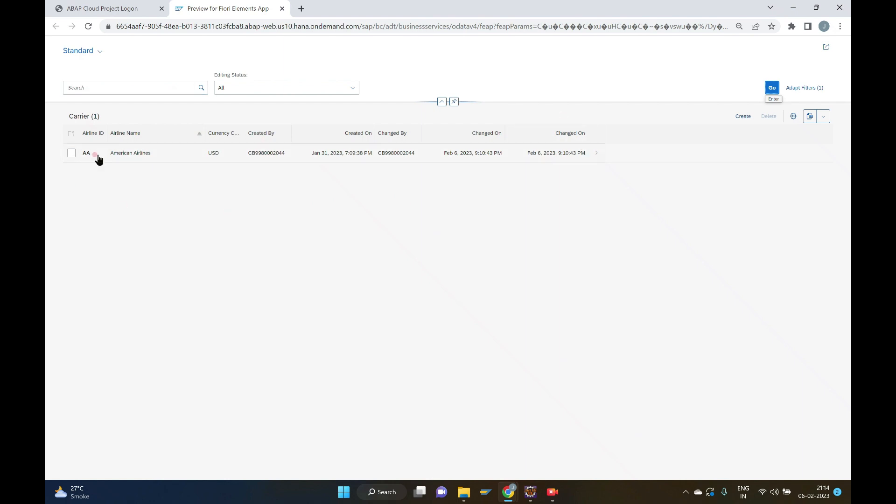
{"action": "mouse_move", "coordinate": [594, 156]}
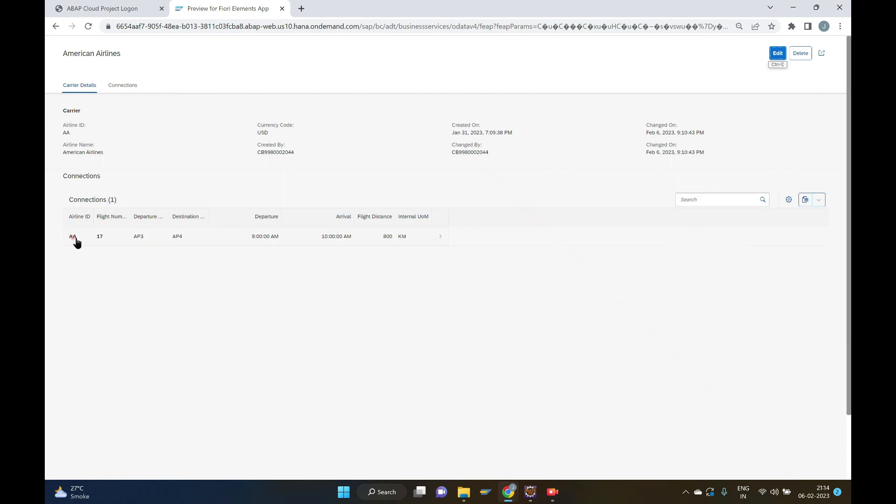
{"action": "mouse_move", "coordinate": [440, 237]}
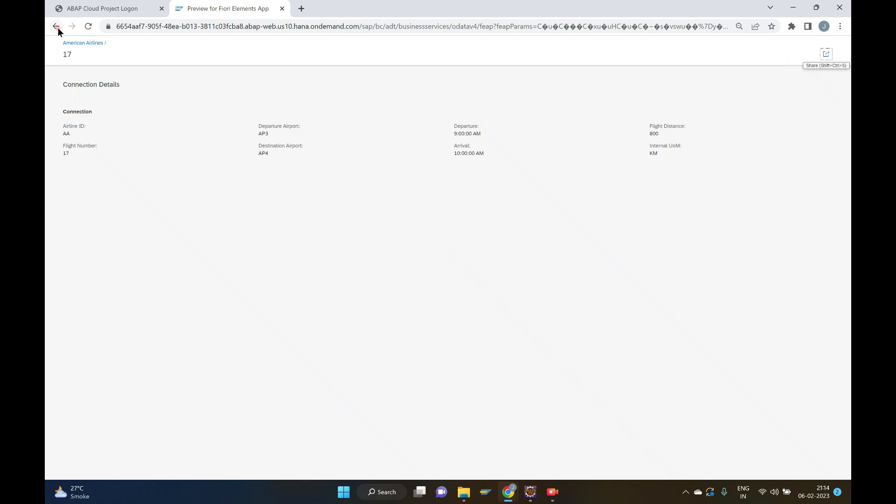
Step: Go back from connection 17 to the American Airlines carrier page
{"action": "left_click", "coordinate": [56, 26]}
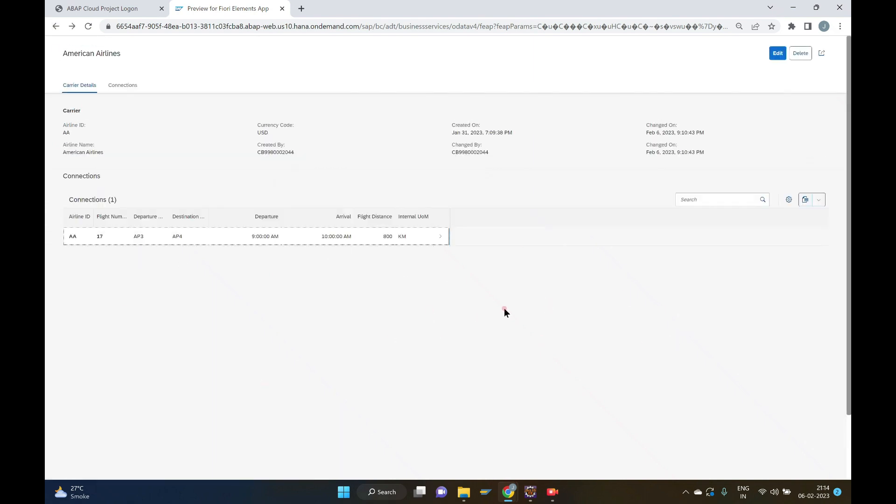
{"action": "mouse_move", "coordinate": [518, 295]}
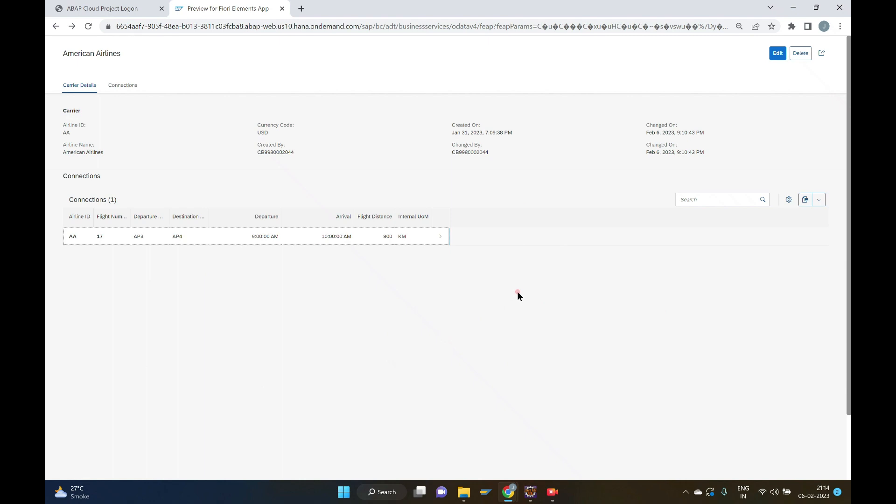
{"action": "mouse_move", "coordinate": [526, 271]}
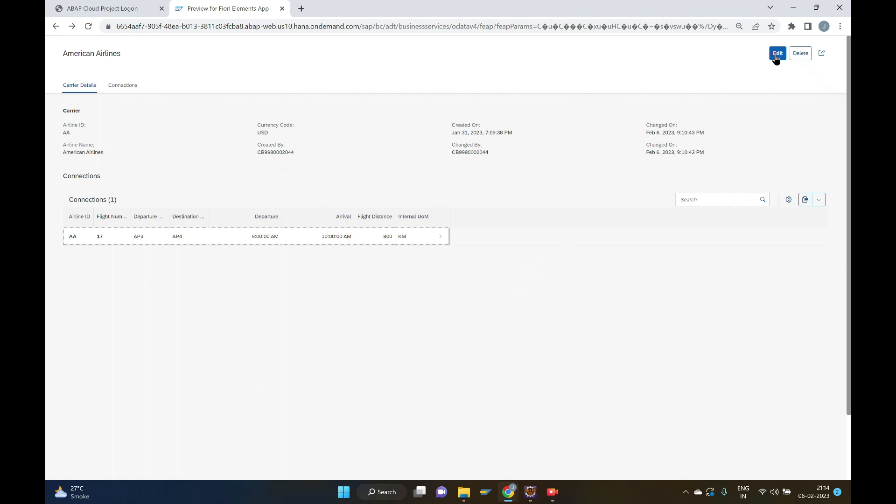
Step: Edit the carrier to 'American Airlines New Name' with connection airports AP1 and AP2
{"action": "left_click", "coordinate": [778, 53]}
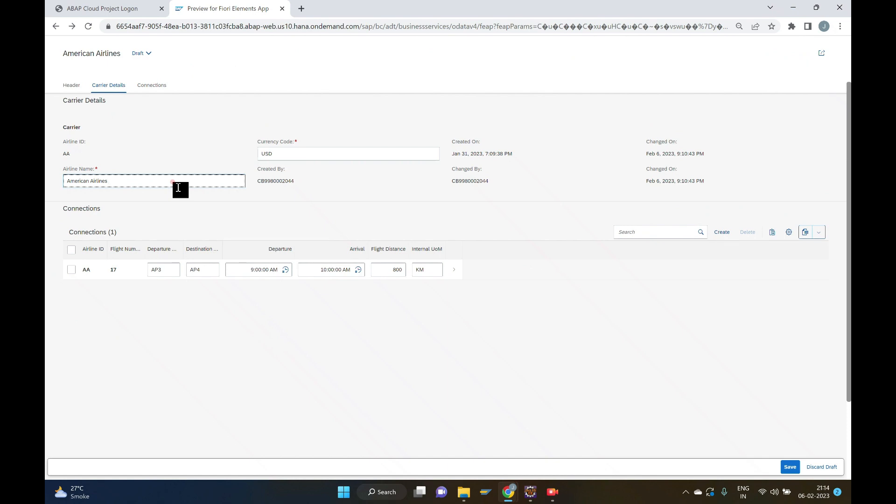
{"action": "type", "text": "New Name"}
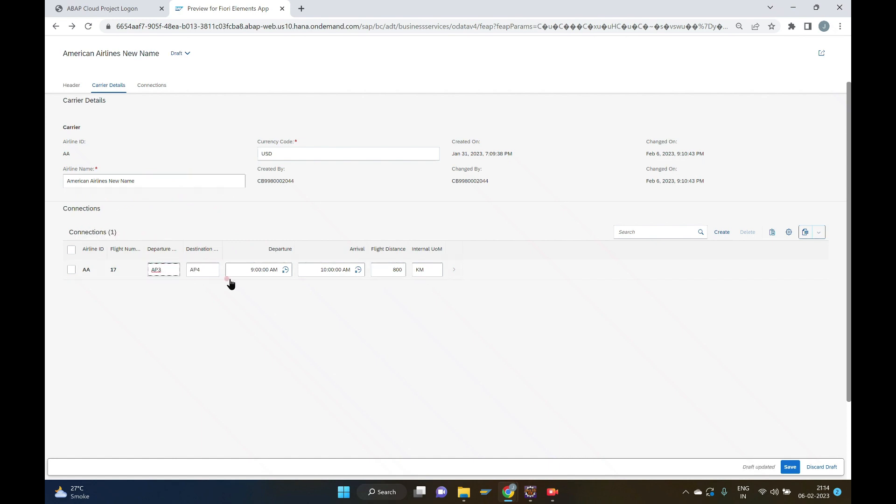
{"action": "key", "text": "Backspace"}
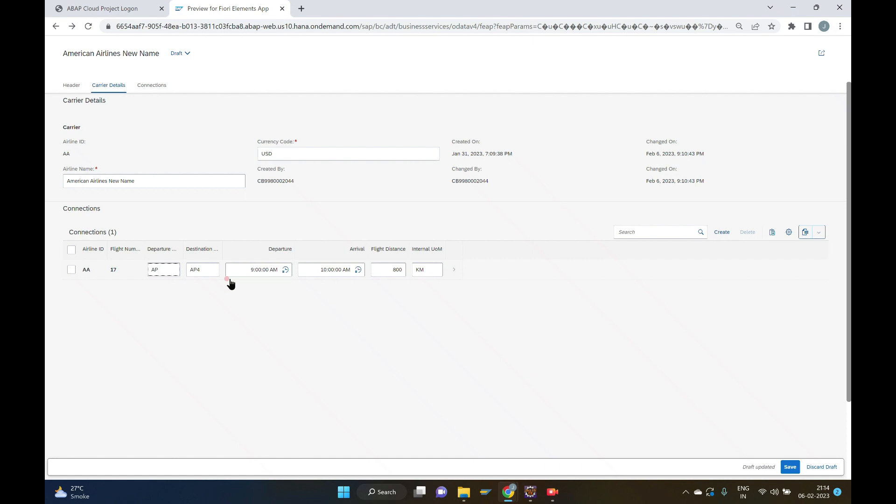
{"action": "type", "text": "1"}
{"action": "left_click", "coordinate": [203, 269]}
{"action": "type", "text": "2"}
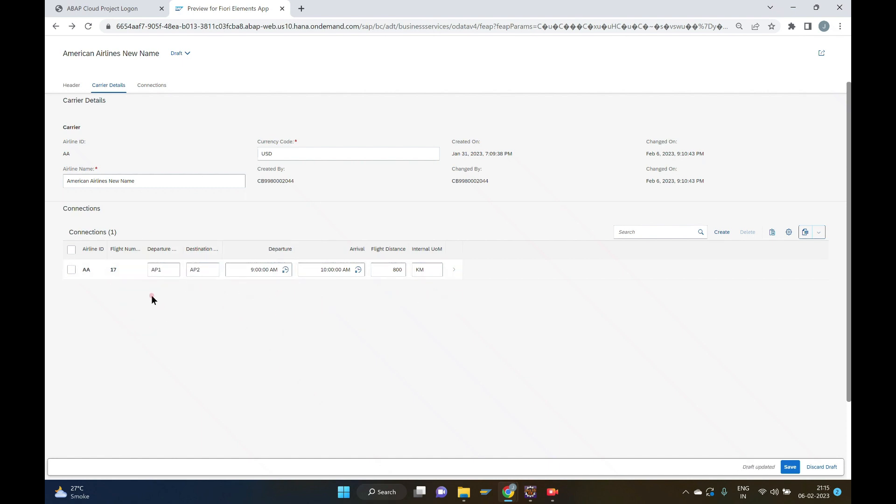
{"action": "mouse_move", "coordinate": [591, 313]}
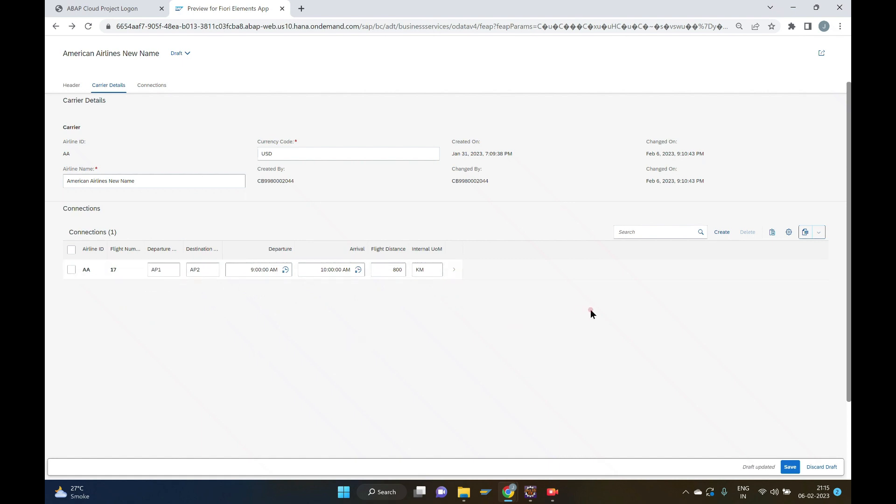
{"action": "mouse_move", "coordinate": [526, 277]}
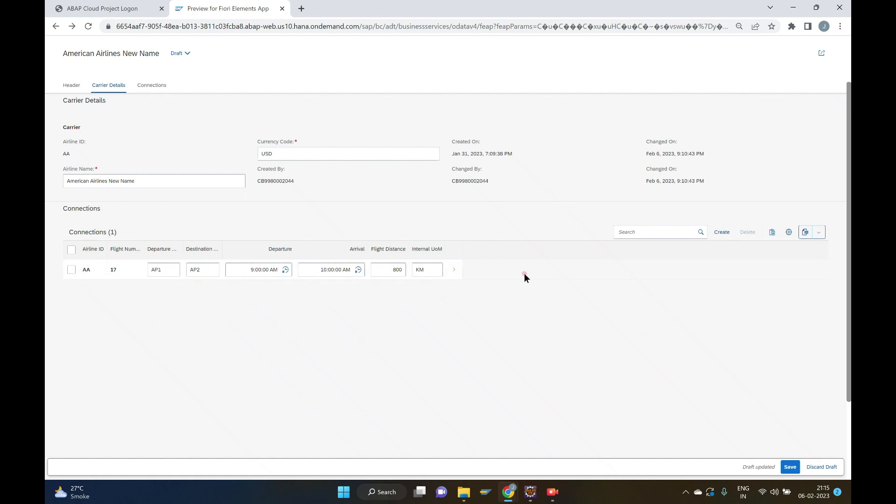
{"action": "mouse_move", "coordinate": [790, 467]}
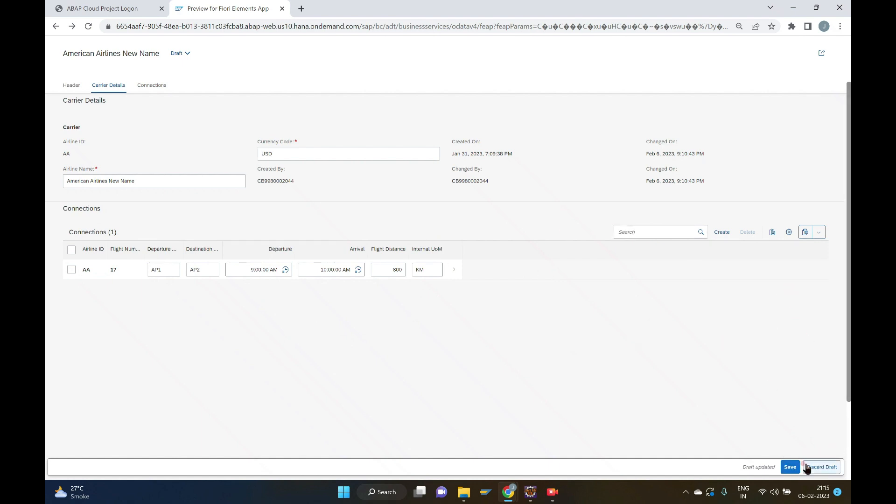
{"action": "mouse_move", "coordinate": [822, 467]}
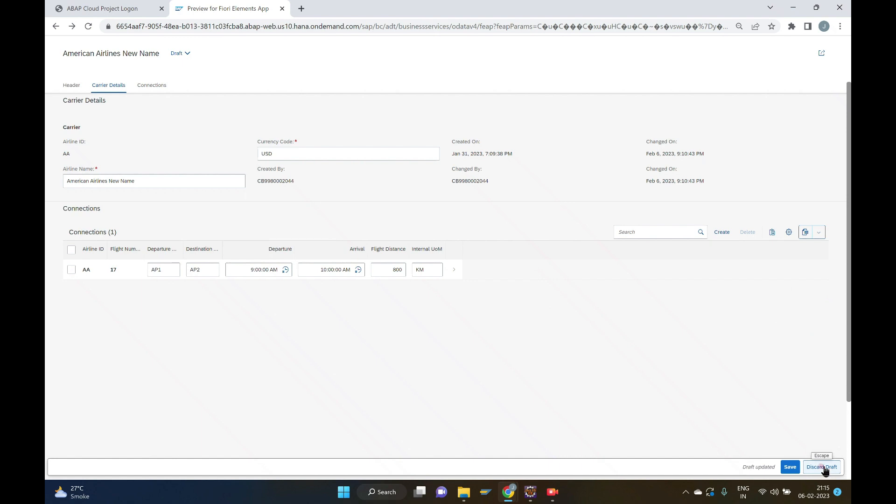
Step: Discard the draft and show the saved American Airlines record with AP3–AP4
{"action": "left_click", "coordinate": [821, 467]}
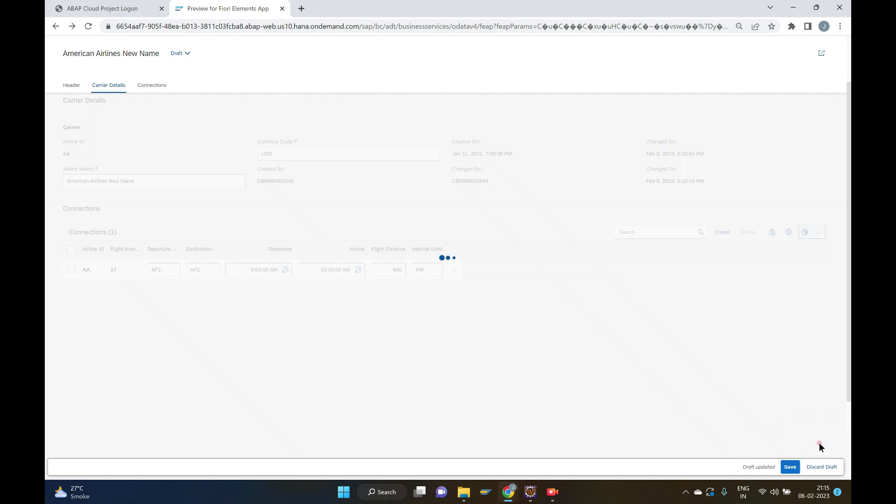
{"action": "left_click", "coordinate": [790, 467]}
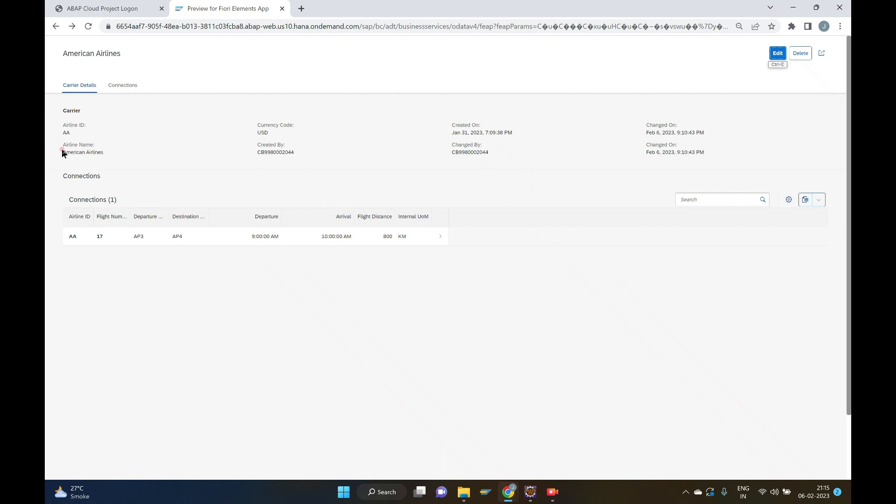
{"action": "double_click", "coordinate": [82, 152]}
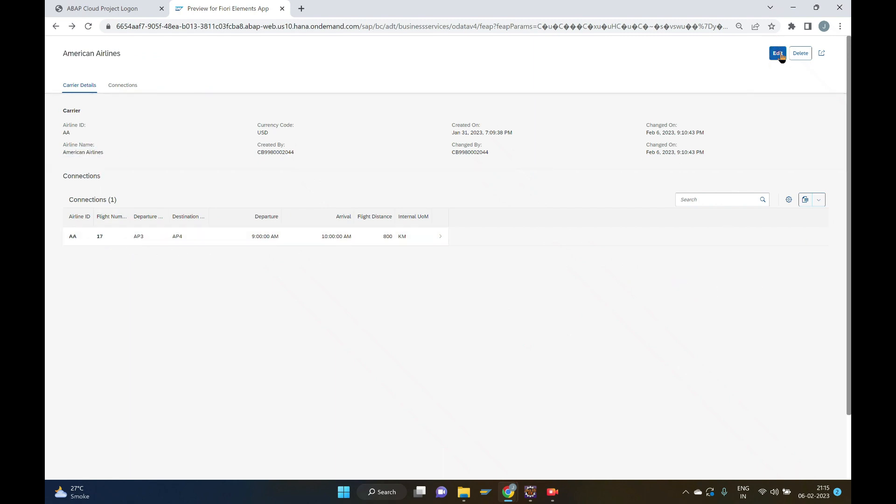
Step: Resume the existing American Airlines New Name draft with Edit
{"action": "left_click", "coordinate": [777, 53]}
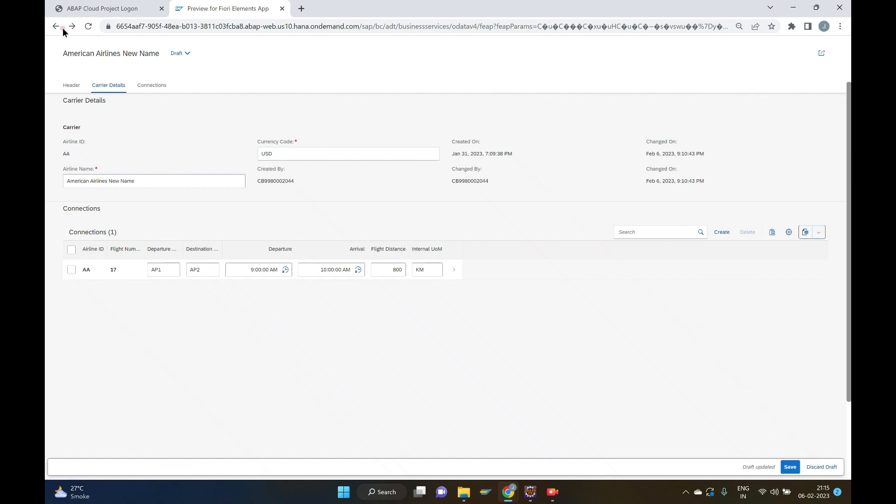
{"action": "mouse_move", "coordinate": [663, 433]}
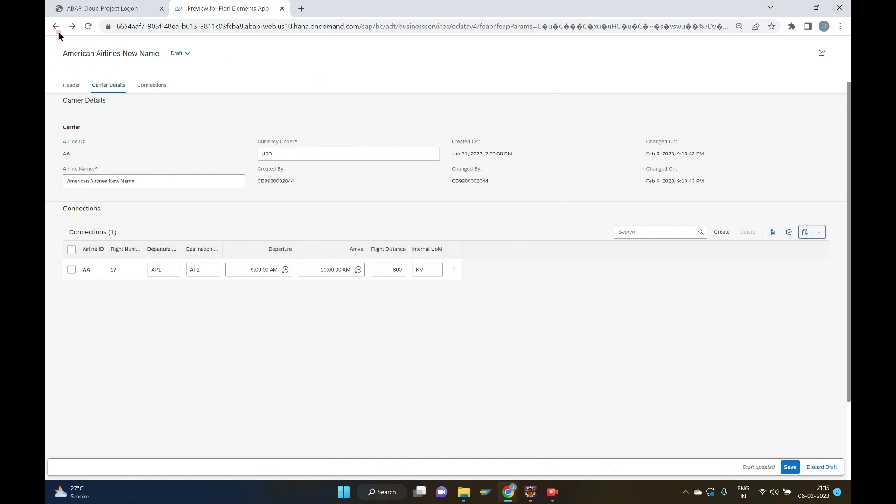
{"action": "left_click", "coordinate": [56, 26]}
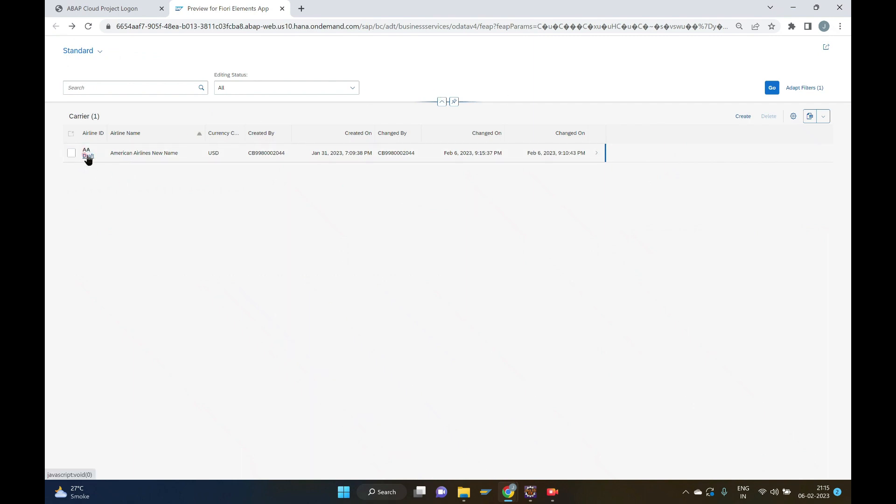
{"action": "left_click", "coordinate": [88, 155]}
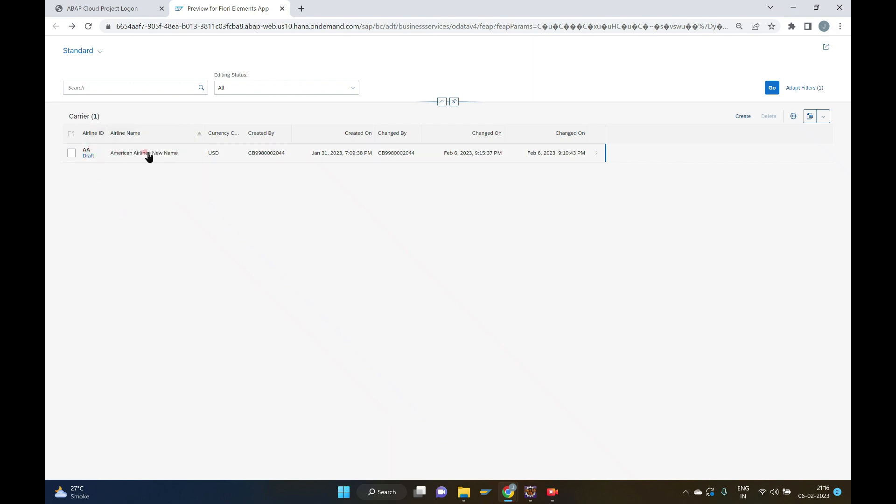
{"action": "left_click", "coordinate": [143, 153]}
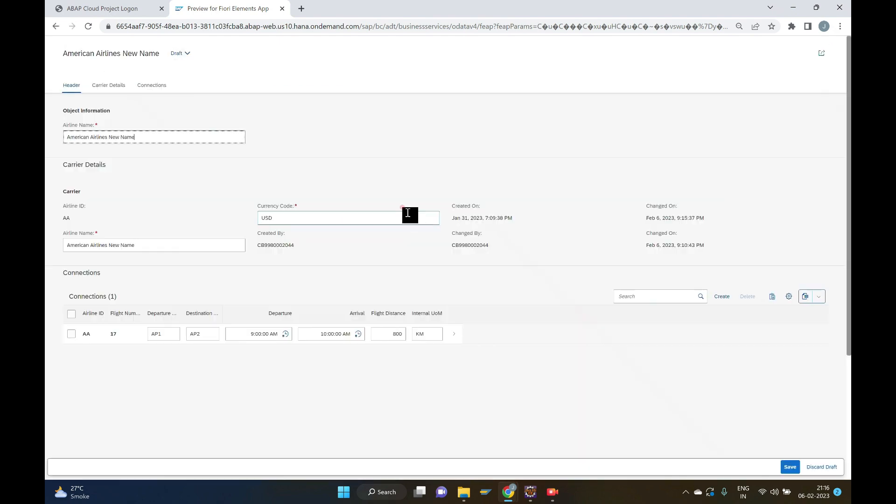
{"action": "mouse_move", "coordinate": [506, 152]}
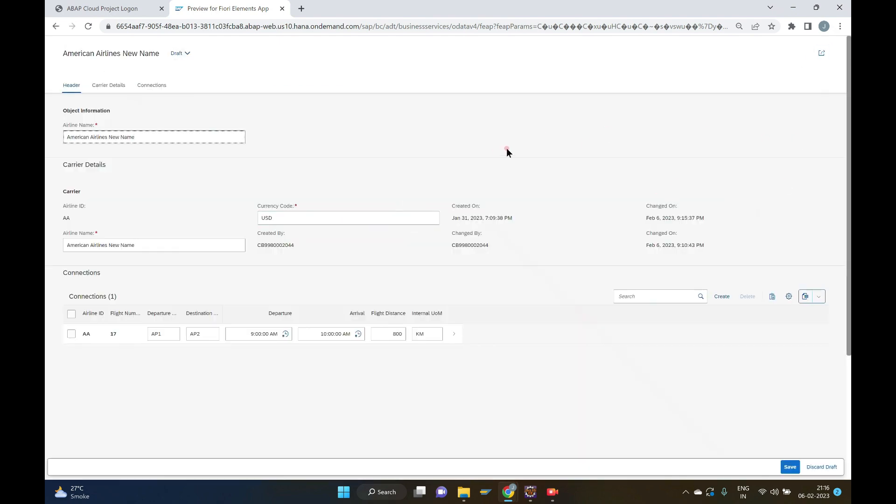
{"action": "mouse_move", "coordinate": [328, 185]}
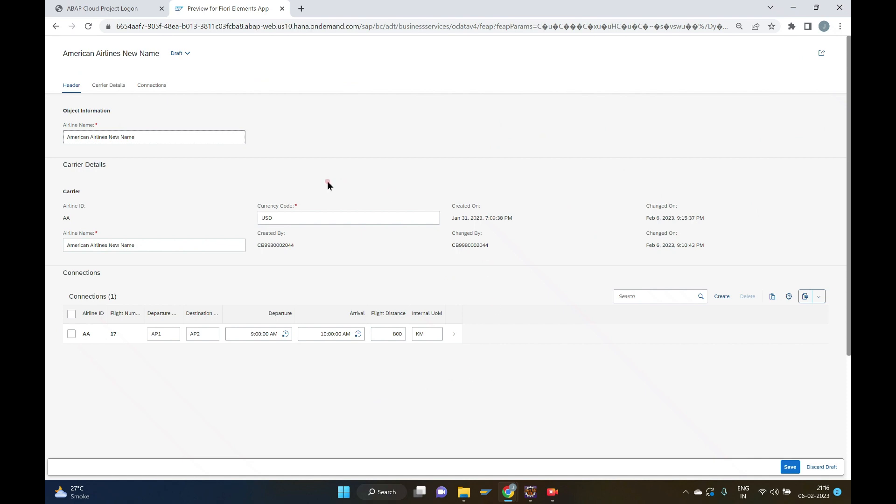
{"action": "mouse_move", "coordinate": [288, 120]}
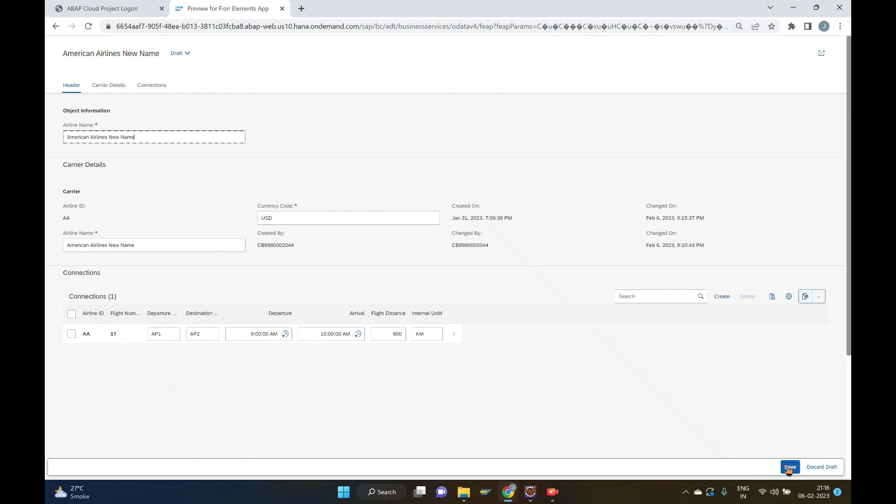
Step: Save American Airlines New Name with AP1–AP2 and go back to the Carrier list
{"action": "left_click", "coordinate": [790, 467]}
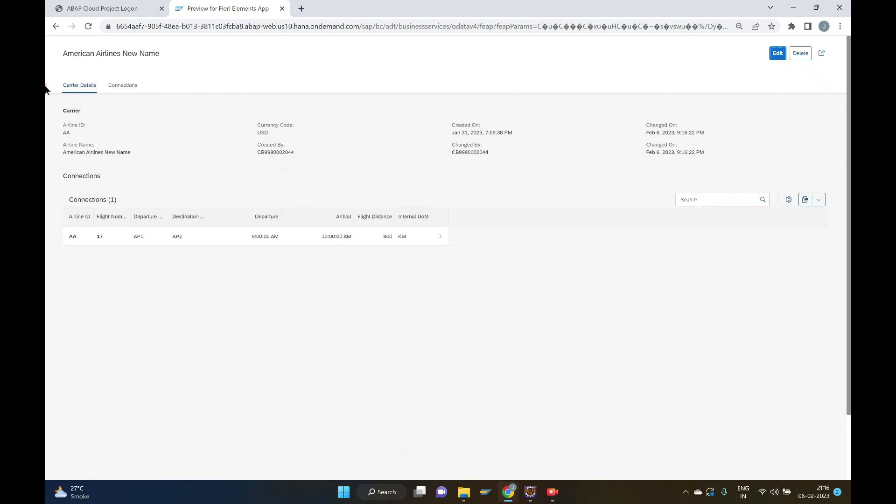
{"action": "double_click", "coordinate": [97, 152]}
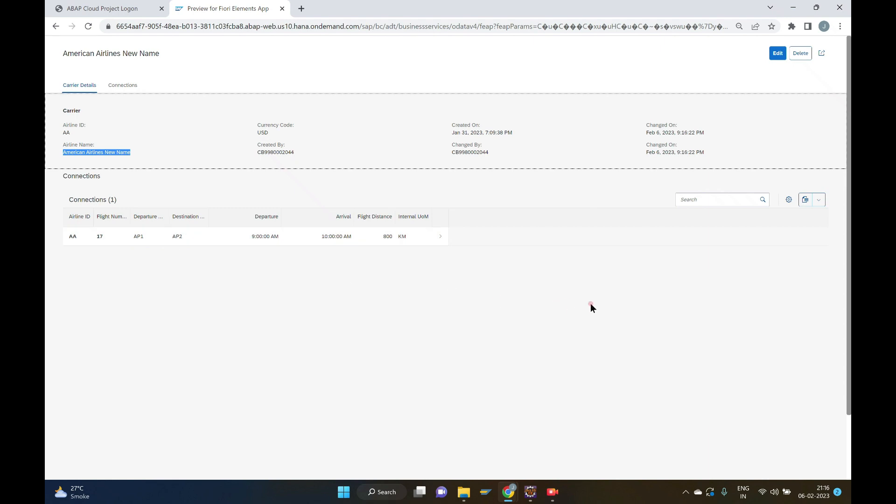
{"action": "left_click", "coordinate": [56, 26]}
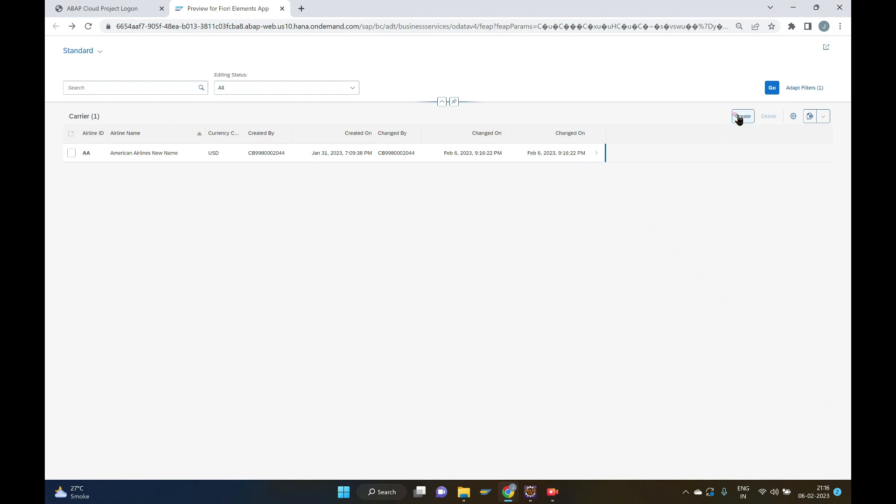
Step: Create carrier ID AI with Airline Name Air India and currency INR
{"action": "left_click", "coordinate": [742, 116]}
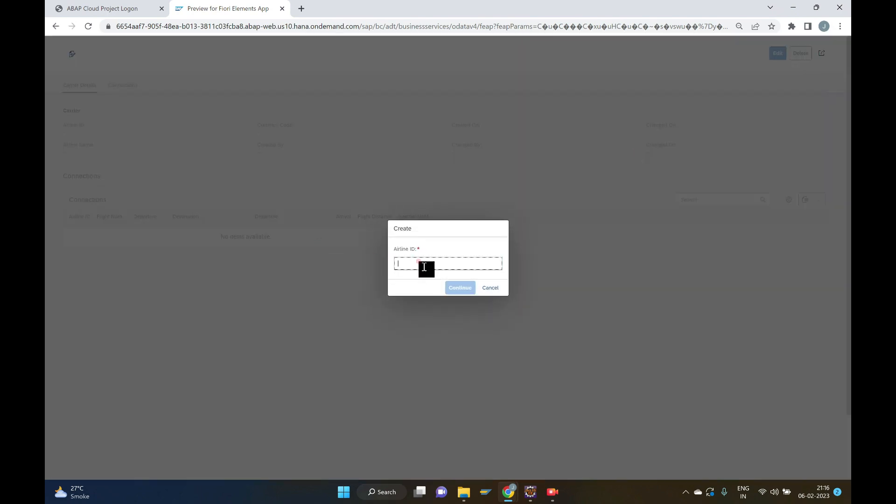
{"action": "type", "text": "IA"}
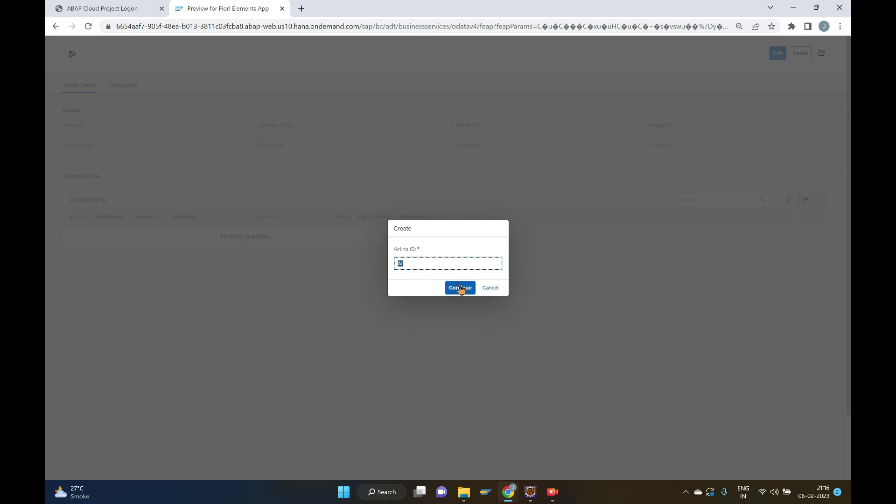
{"action": "left_click", "coordinate": [460, 287]}
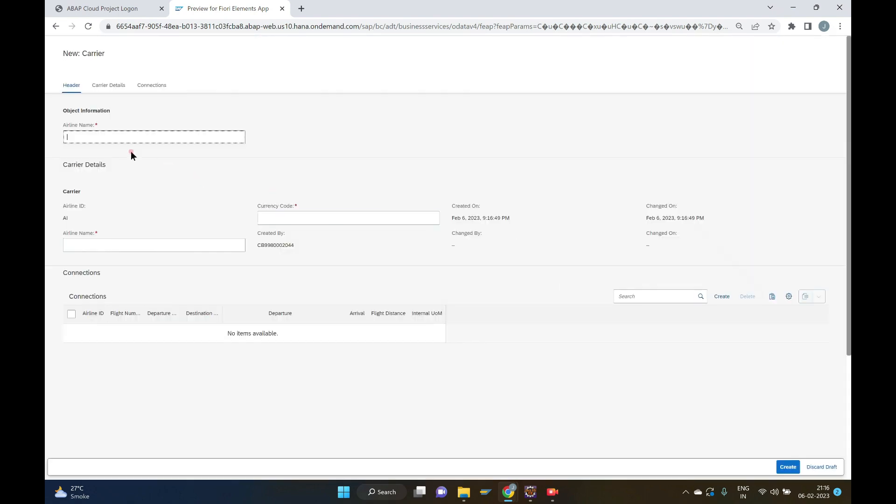
{"action": "type", "text": "Air India"}
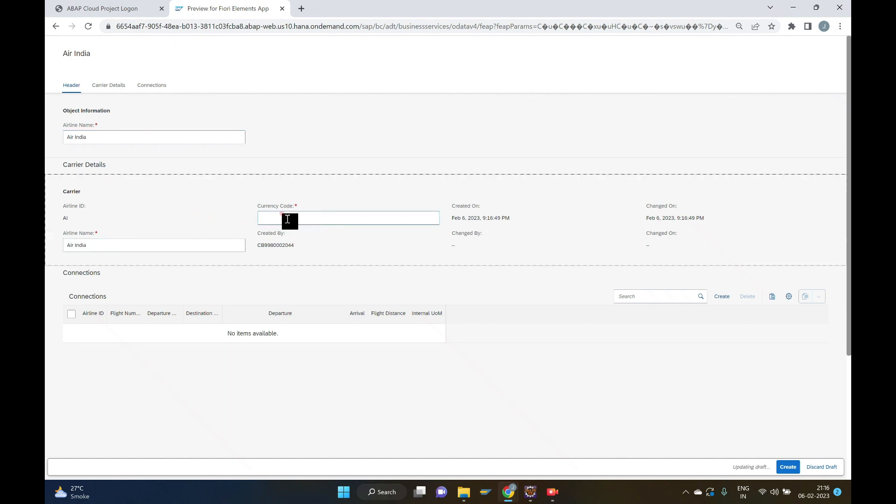
{"action": "type", "text": "INR"}
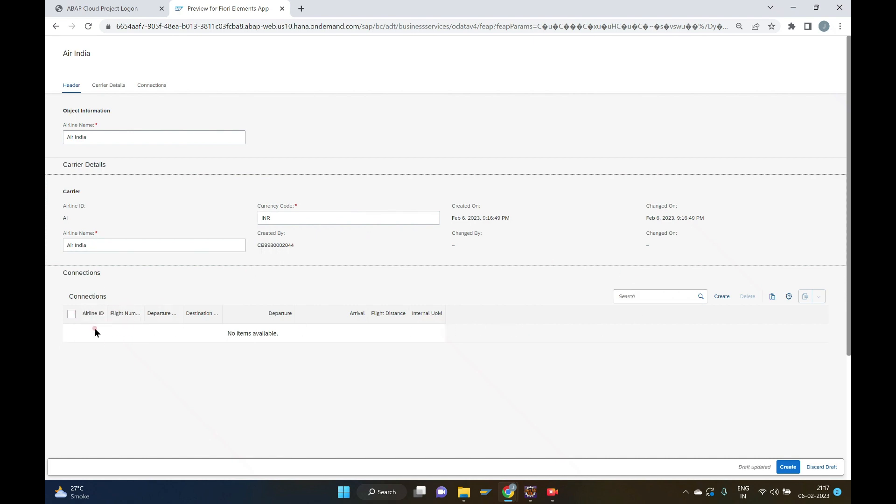
{"action": "mouse_move", "coordinate": [727, 329]}
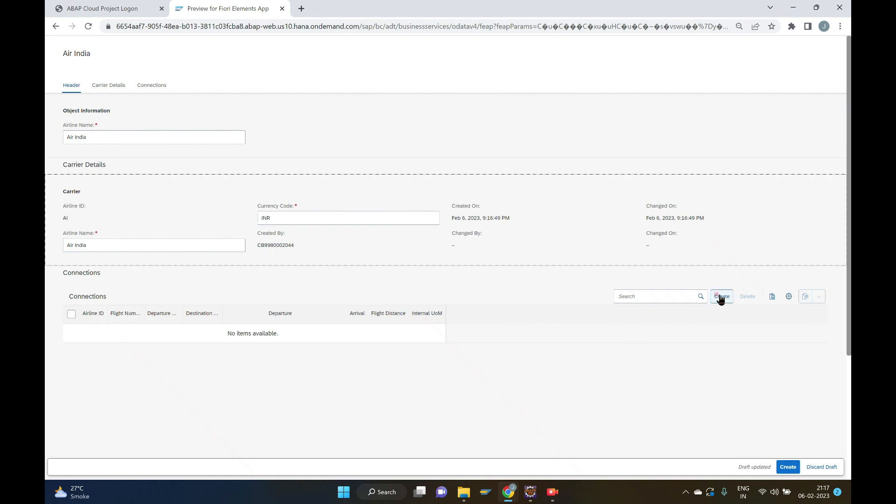
{"action": "mouse_move", "coordinate": [723, 296]}
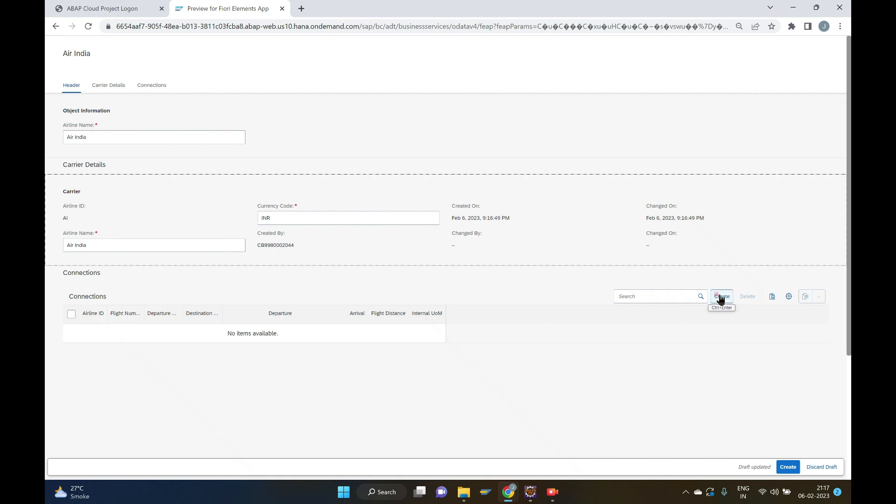
{"action": "mouse_move", "coordinate": [741, 327]}
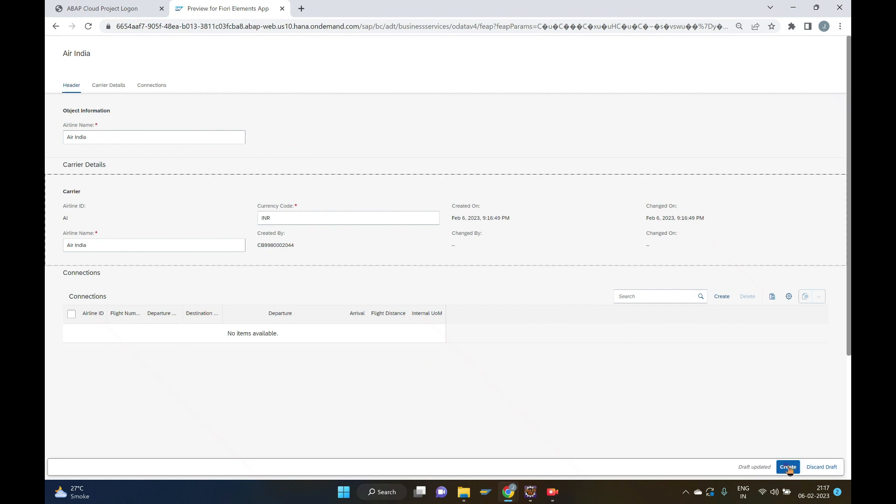
Step: Save the Air India carrier, return to the list, and reopen it as a draft
{"action": "left_click", "coordinate": [788, 467]}
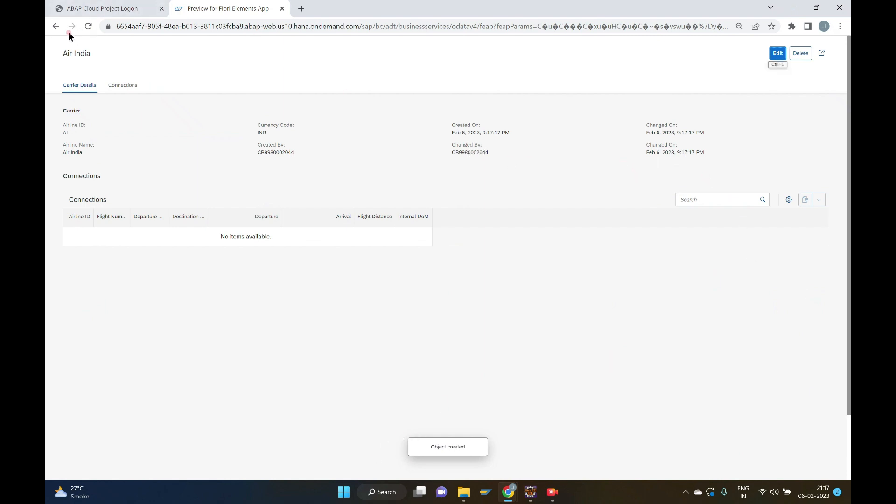
{"action": "left_click", "coordinate": [55, 26]}
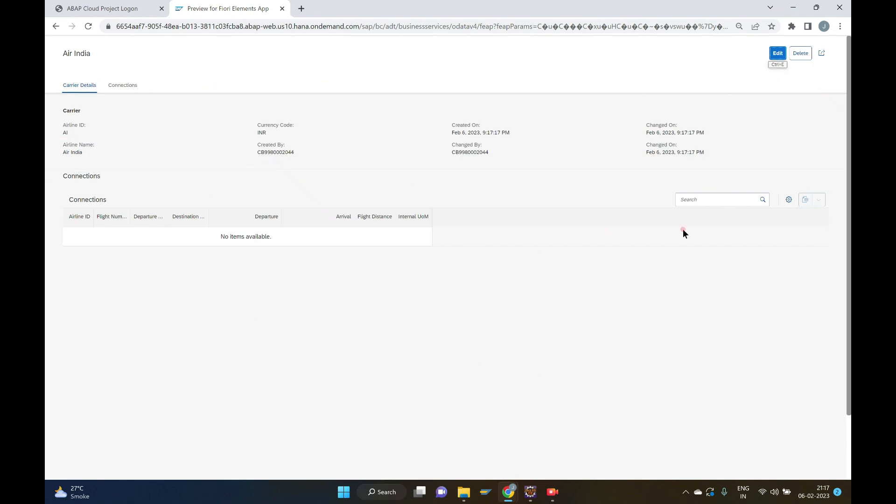
{"action": "left_click", "coordinate": [778, 53]}
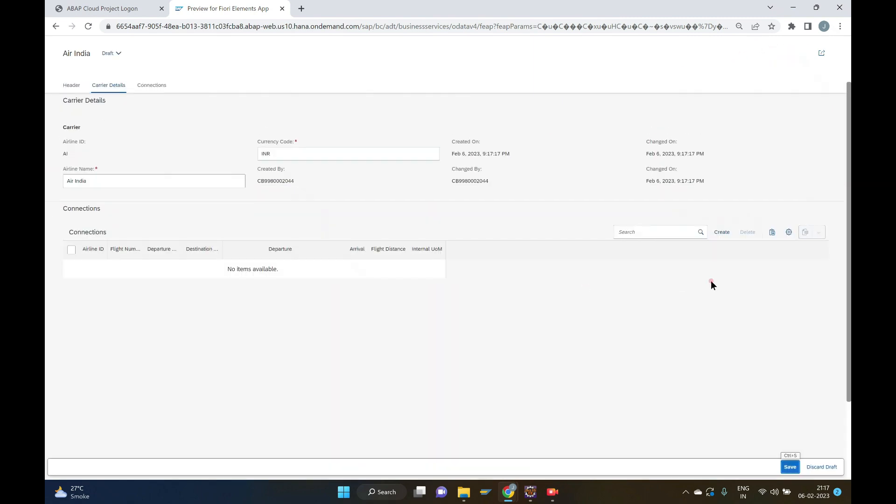
Step: Add connection 1 from MU to DE with distance 1000 KM
{"action": "left_click", "coordinate": [721, 232]}
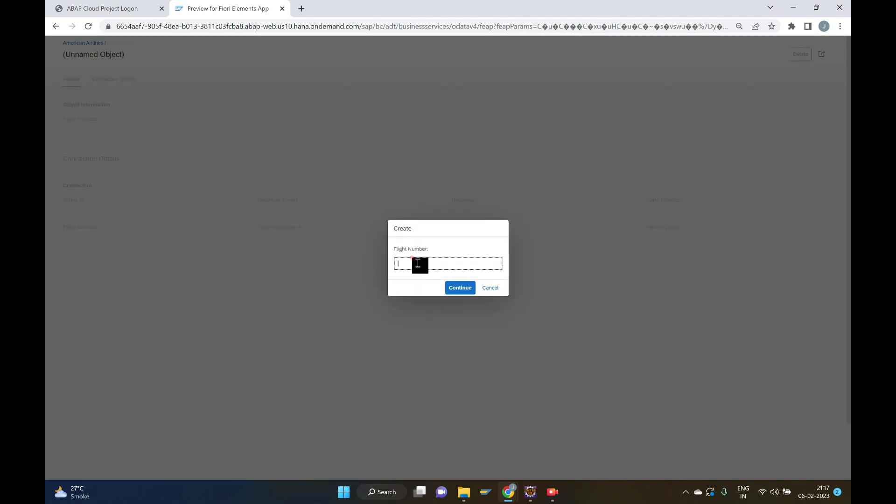
{"action": "type", "text": "1"}
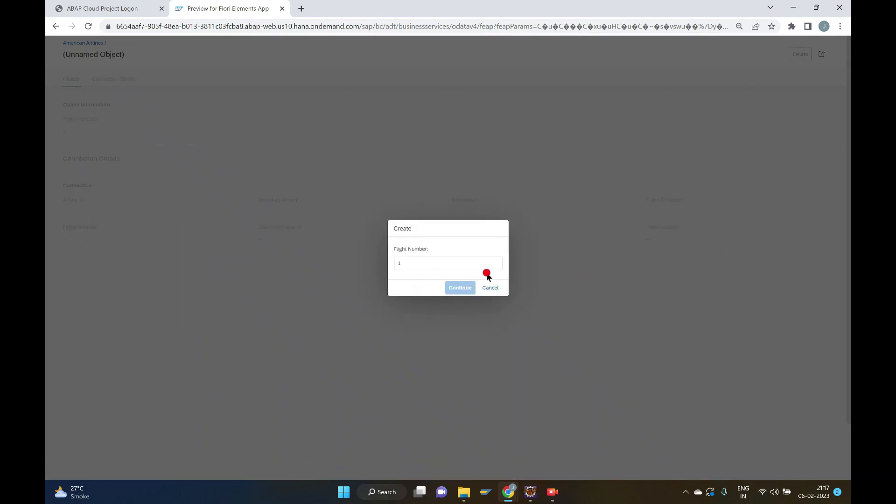
{"action": "left_click", "coordinate": [460, 288]}
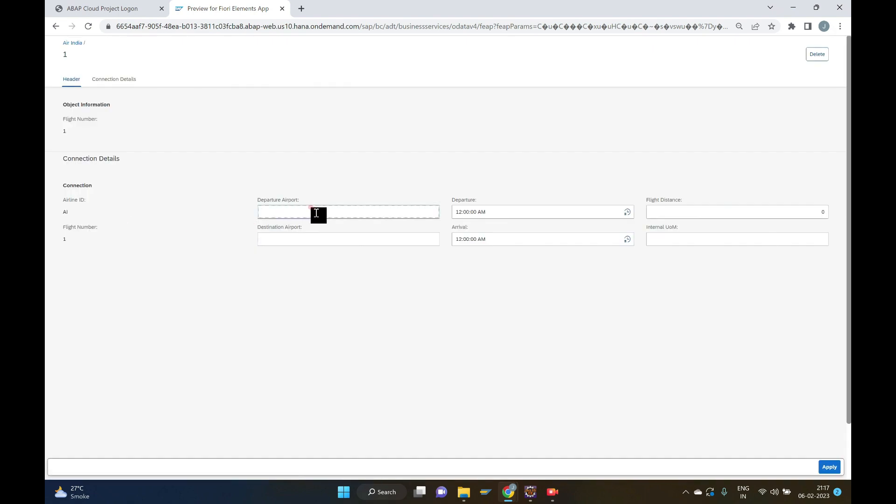
{"action": "type", "text": "MU"}
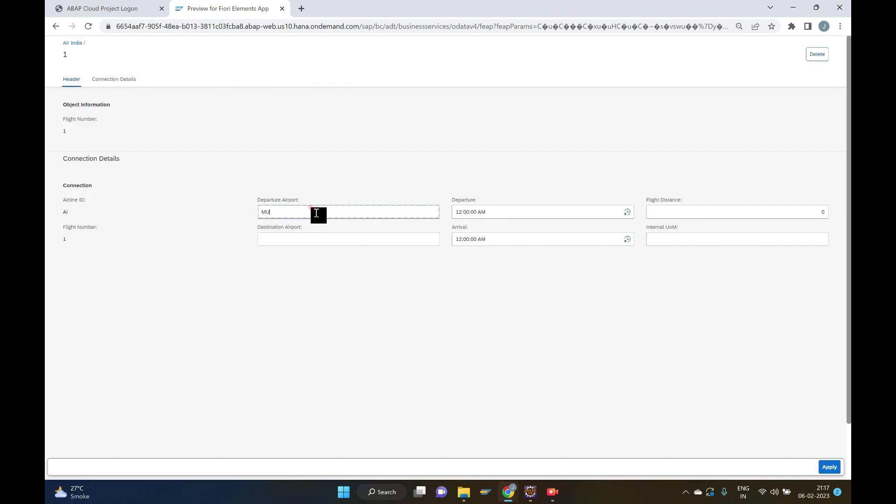
{"action": "left_click", "coordinate": [348, 238]}
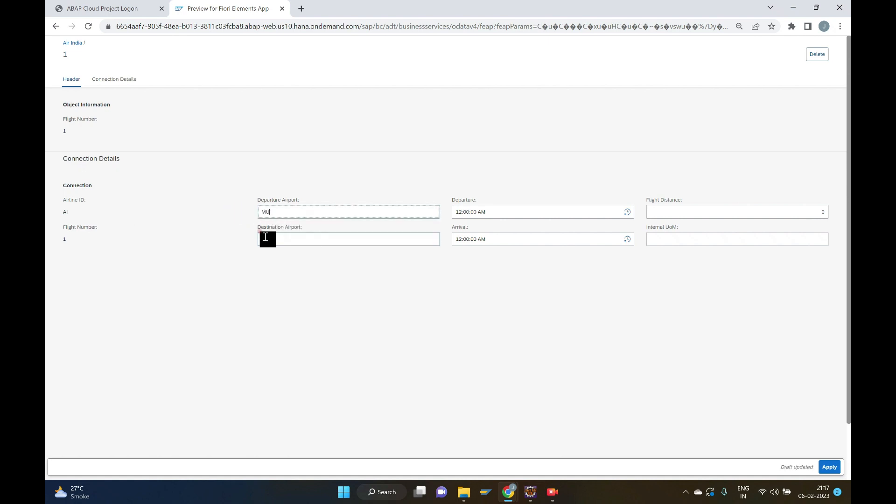
{"action": "type", "text": "D"}
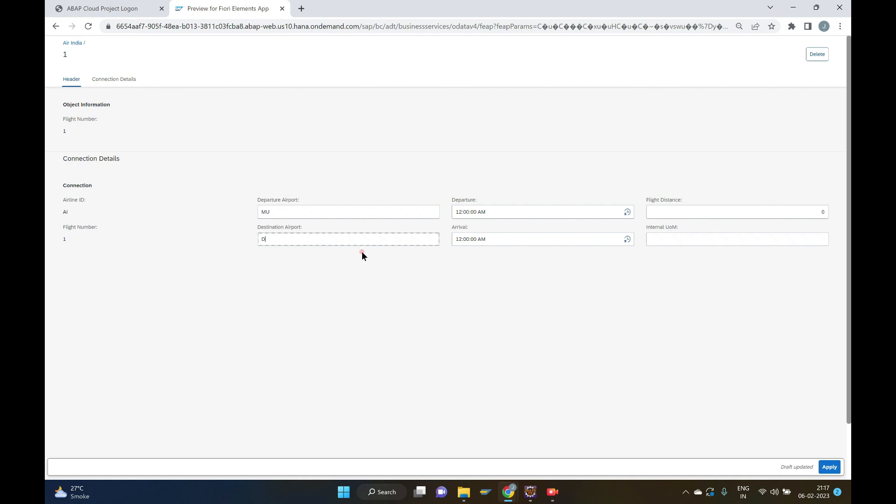
{"action": "type", "text": "E"}
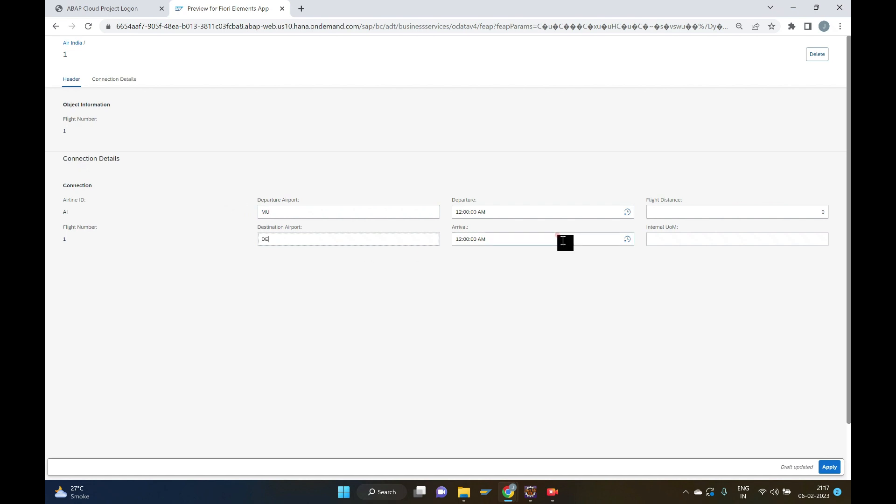
{"action": "left_click", "coordinate": [737, 211]}
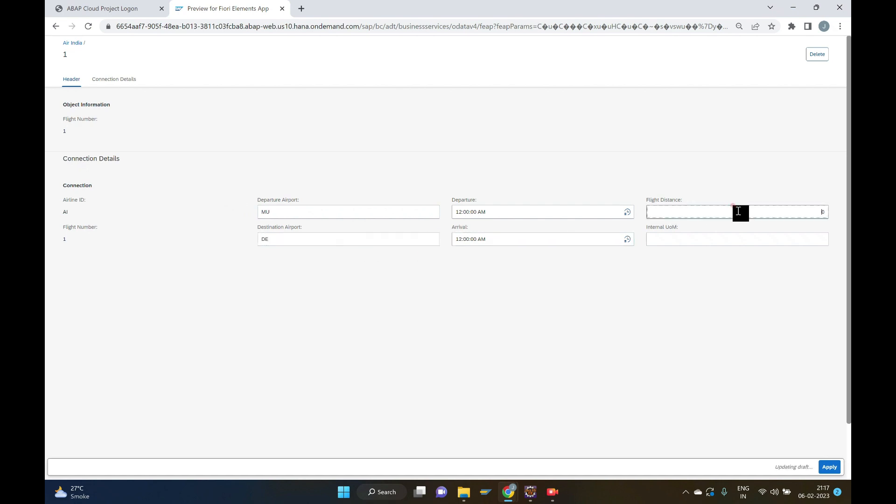
{"action": "type", "text": "1000"}
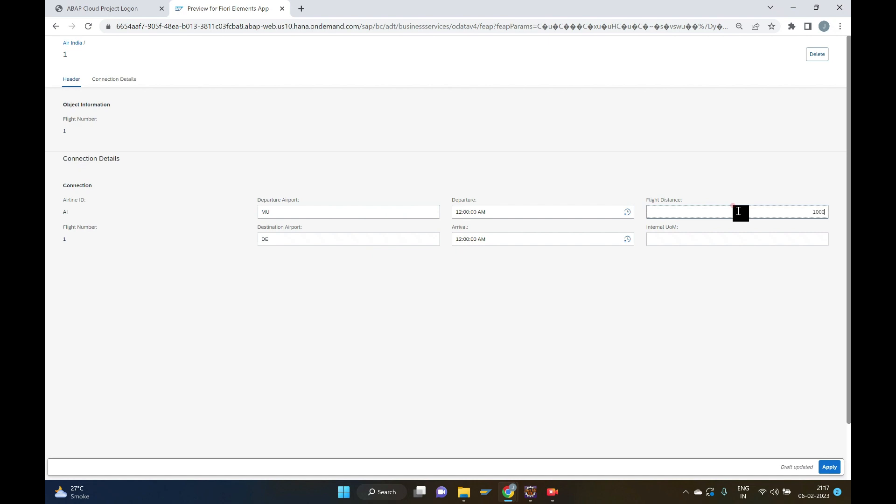
{"action": "left_click", "coordinate": [736, 239]}
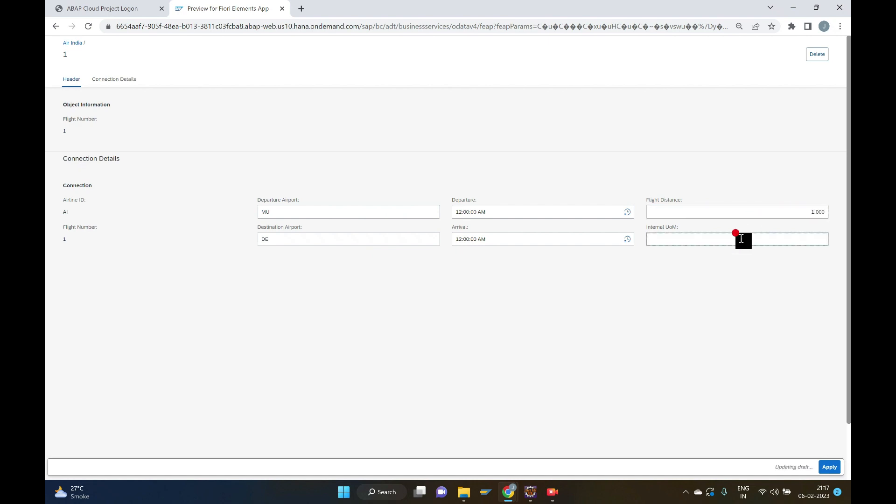
{"action": "type", "text": "KM"}
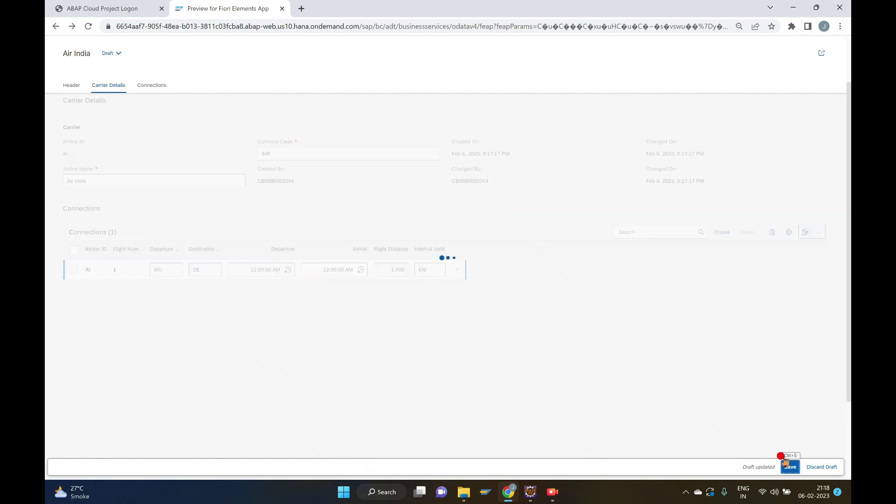
Step: Save Air India with connection 1 MU–DE and reopen it from the carrier list
{"action": "left_click", "coordinate": [789, 467]}
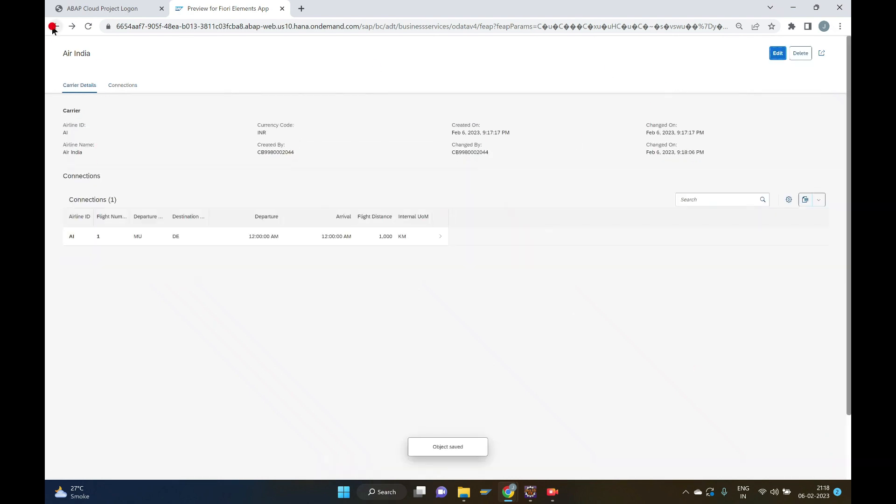
{"action": "left_click", "coordinate": [52, 27]}
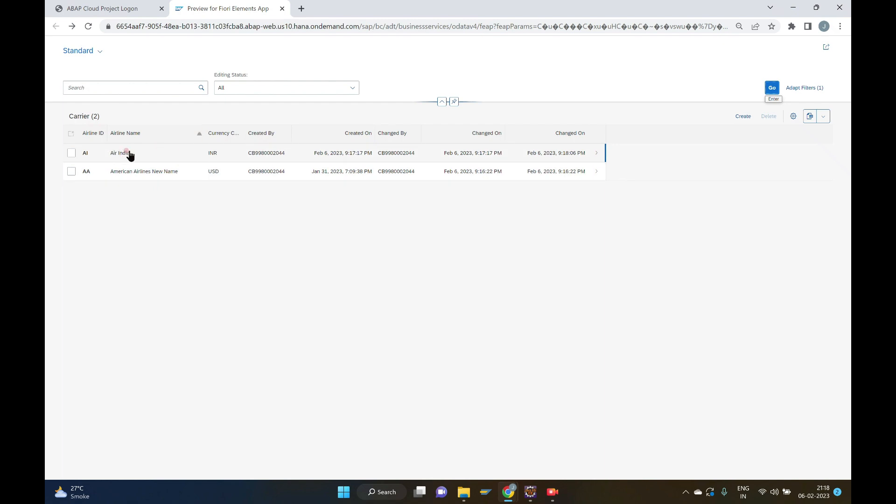
{"action": "left_click", "coordinate": [120, 153]}
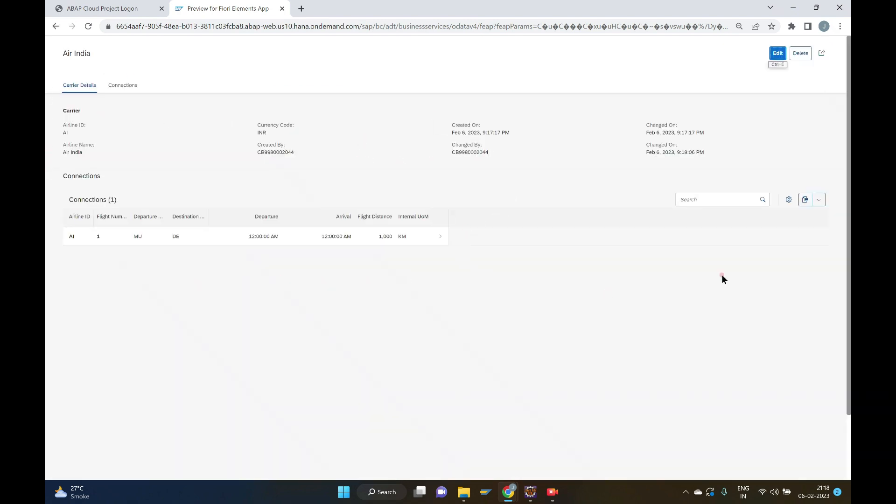
{"action": "mouse_move", "coordinate": [754, 40]}
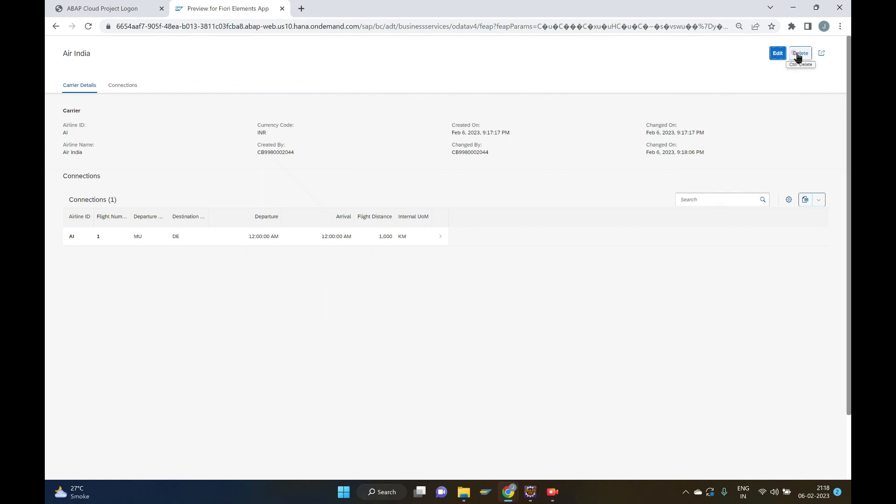
Step: Return to the carrier list, select American Airlines New Name, and open its detail page
{"action": "left_click", "coordinate": [56, 27]}
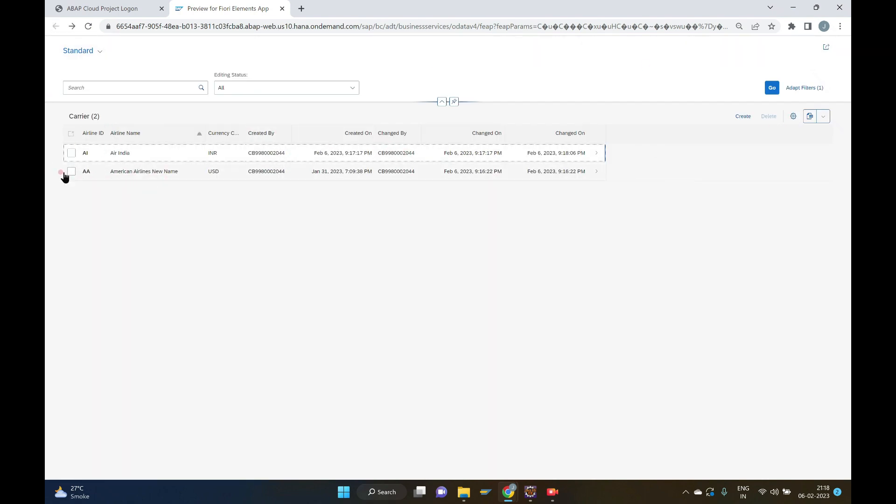
{"action": "left_click", "coordinate": [72, 170]}
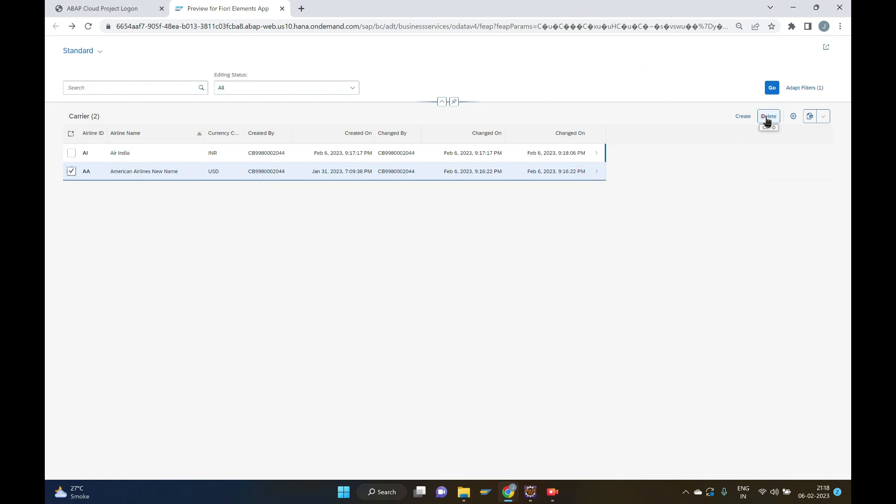
{"action": "mouse_move", "coordinate": [743, 119]}
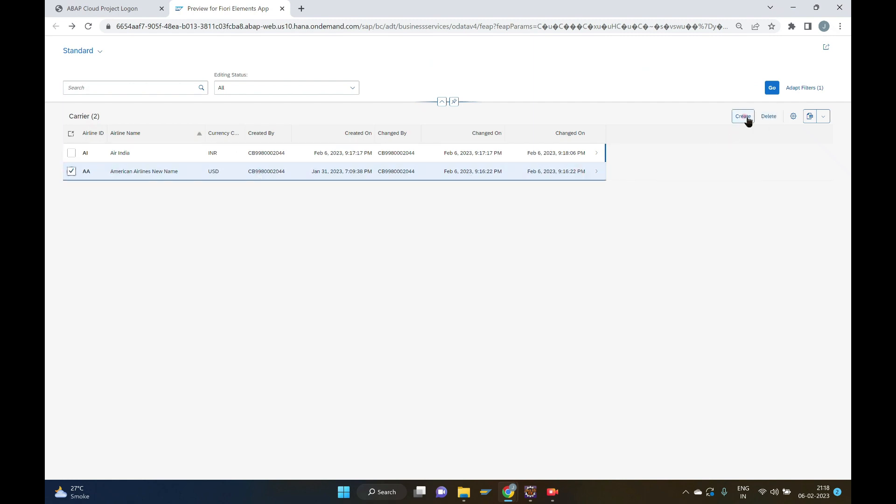
{"action": "mouse_move", "coordinate": [769, 116]}
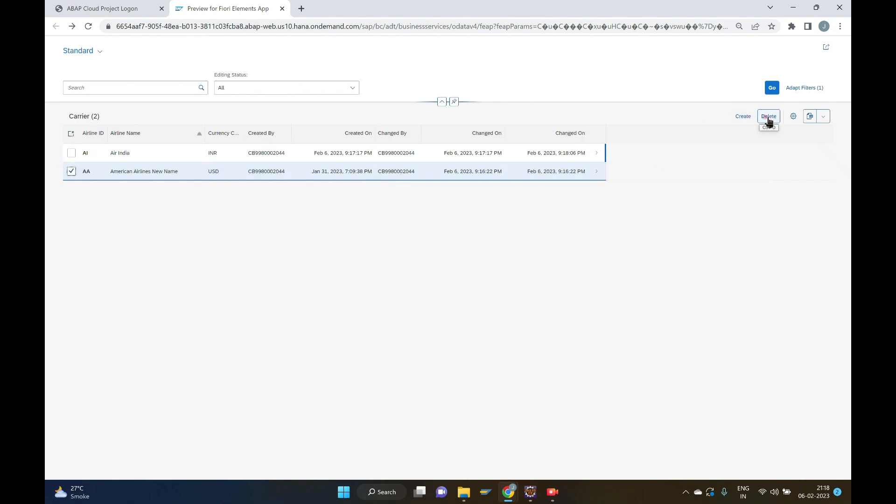
{"action": "left_click", "coordinate": [143, 171]}
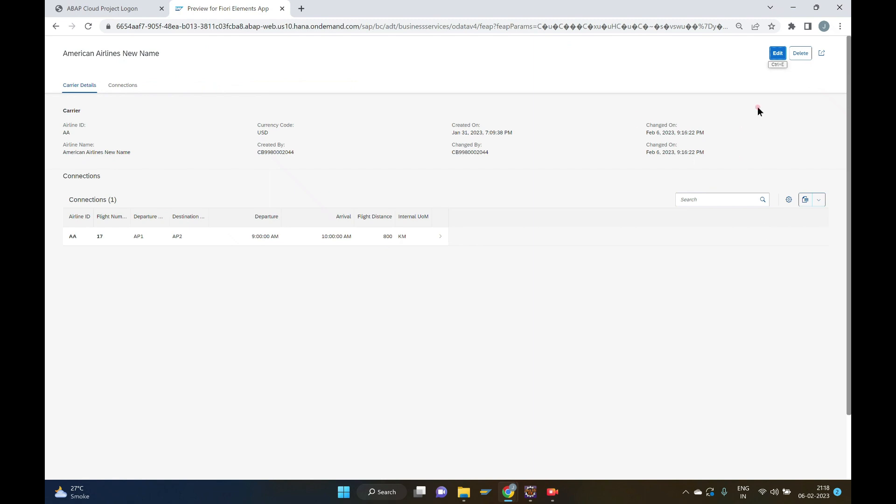
Step: Delete the American Airlines New Name carrier from its object page and confirm the deletion
{"action": "left_click", "coordinate": [800, 53]}
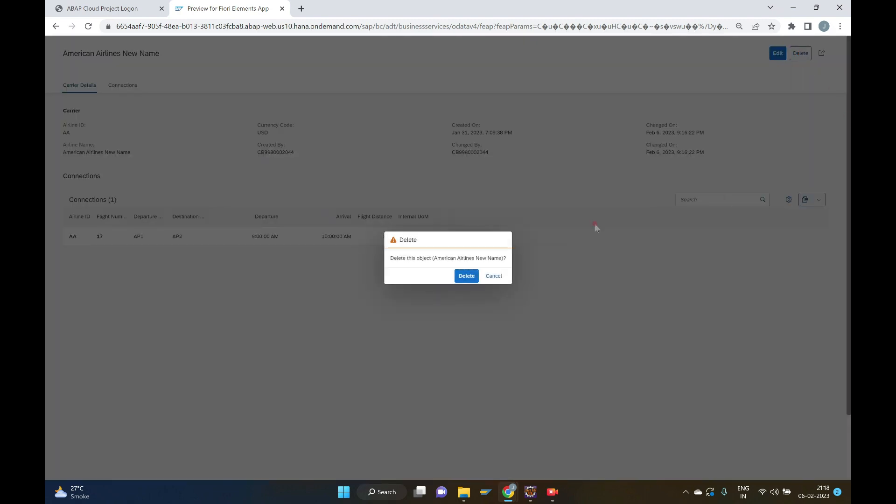
{"action": "left_click", "coordinate": [467, 275]}
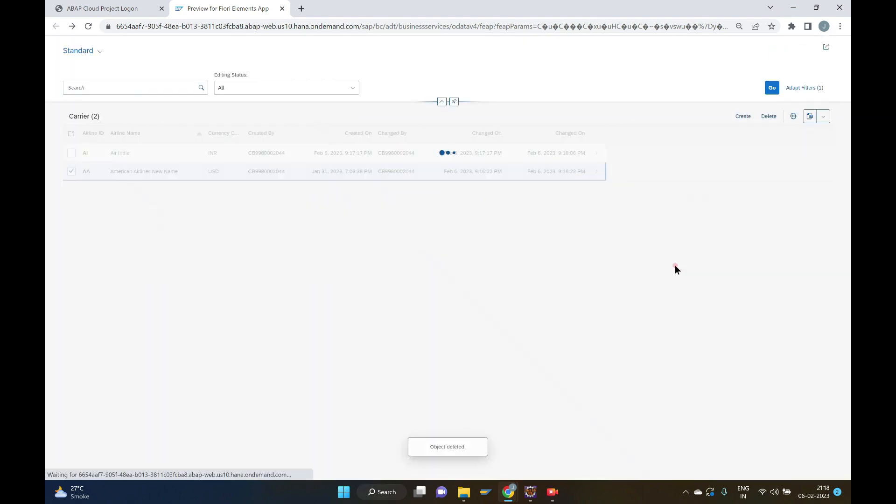
{"action": "left_click", "coordinate": [768, 116]}
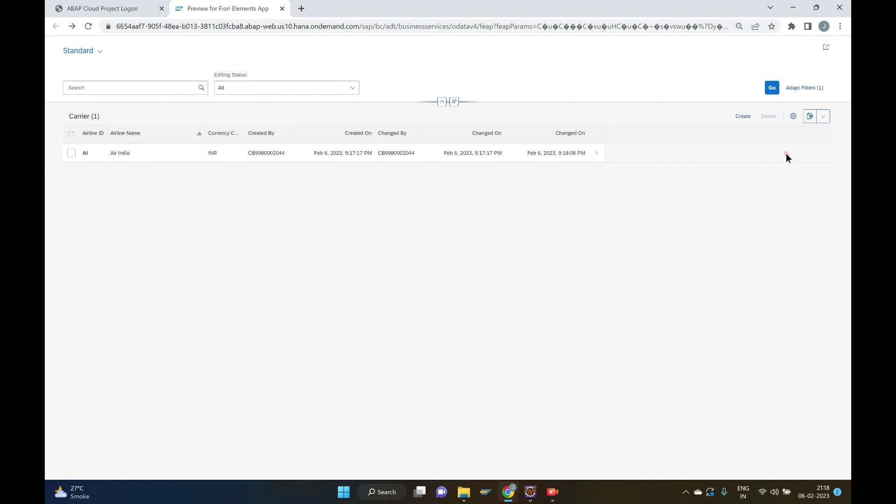